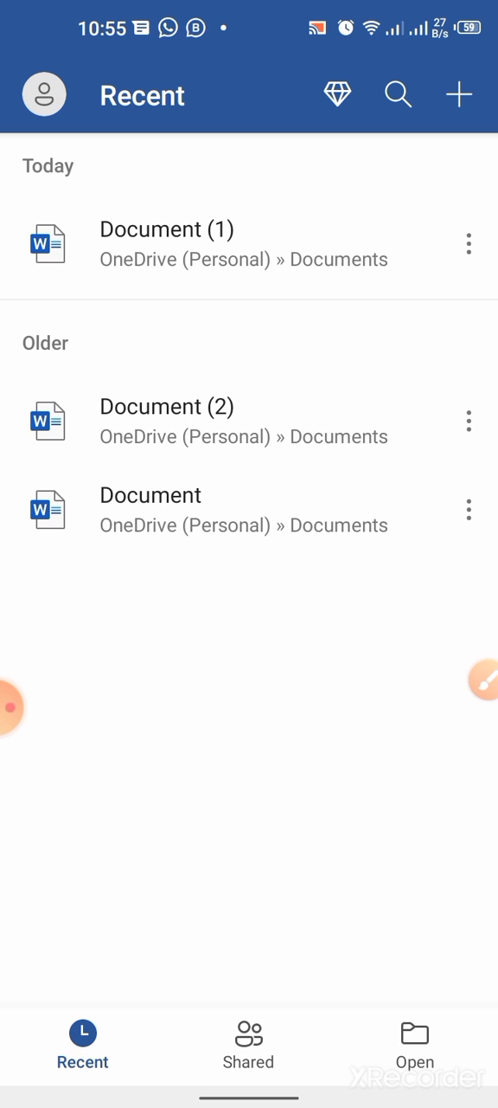
Start a new Blank document from the Recent screen's + button
click(460, 95)
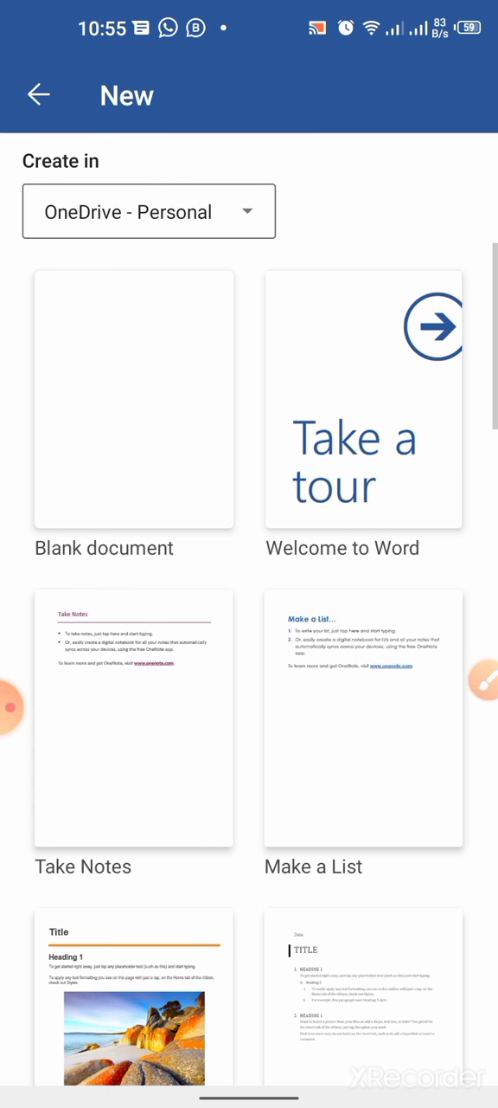
click(133, 400)
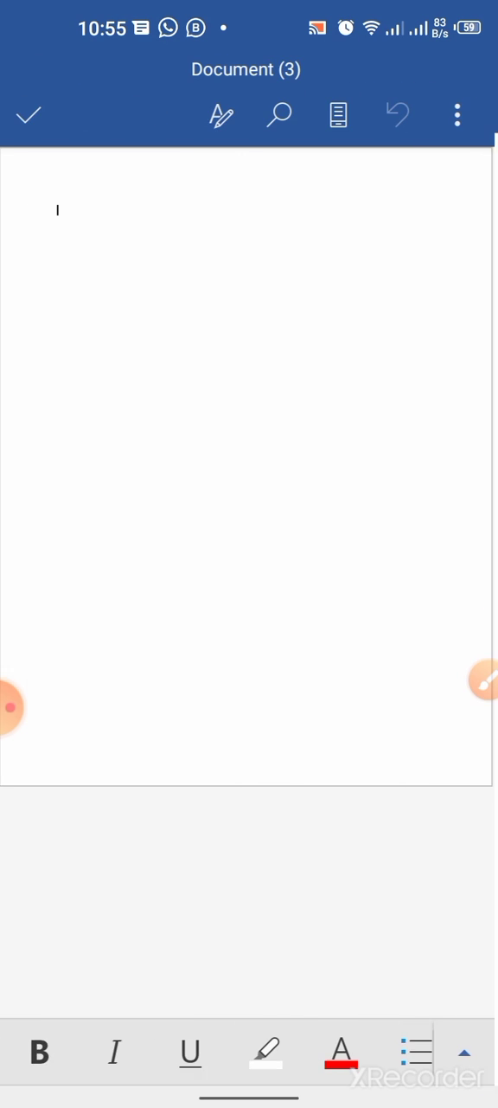
click(248, 346)
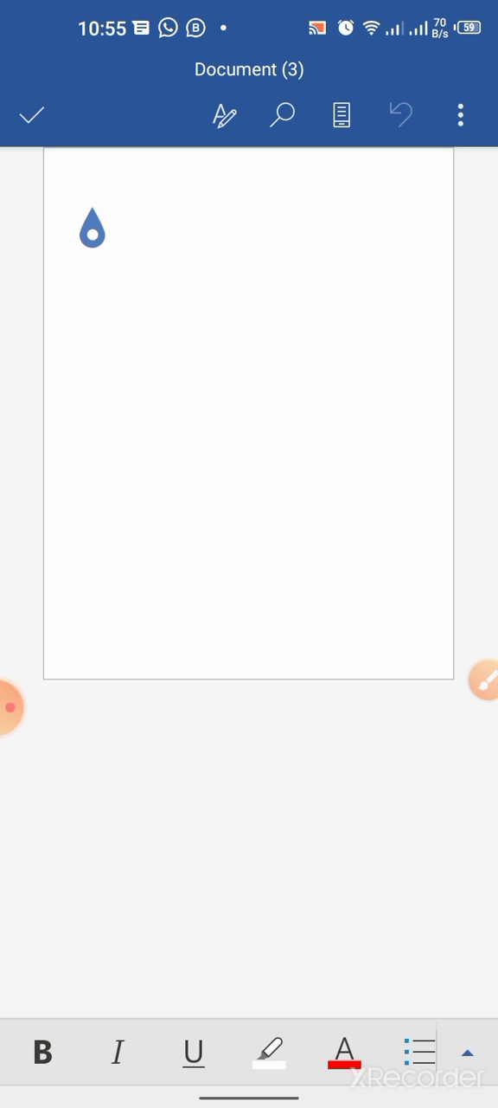
click(92, 199)
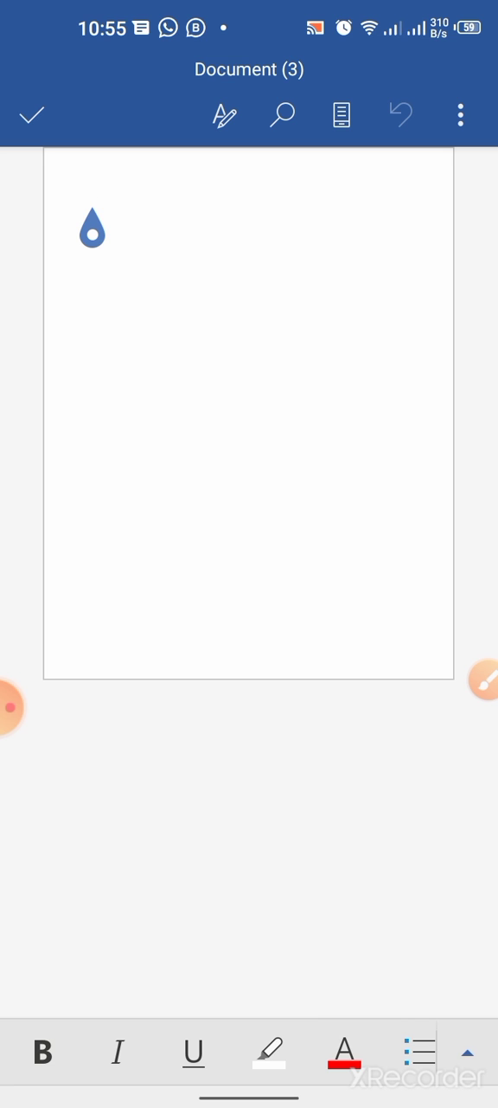
click(478, 683)
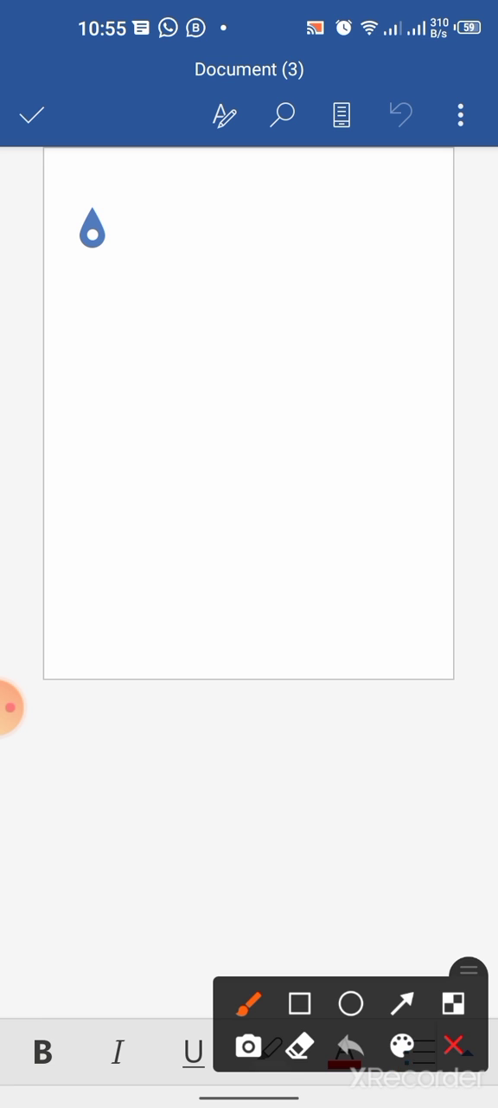
click(454, 1045)
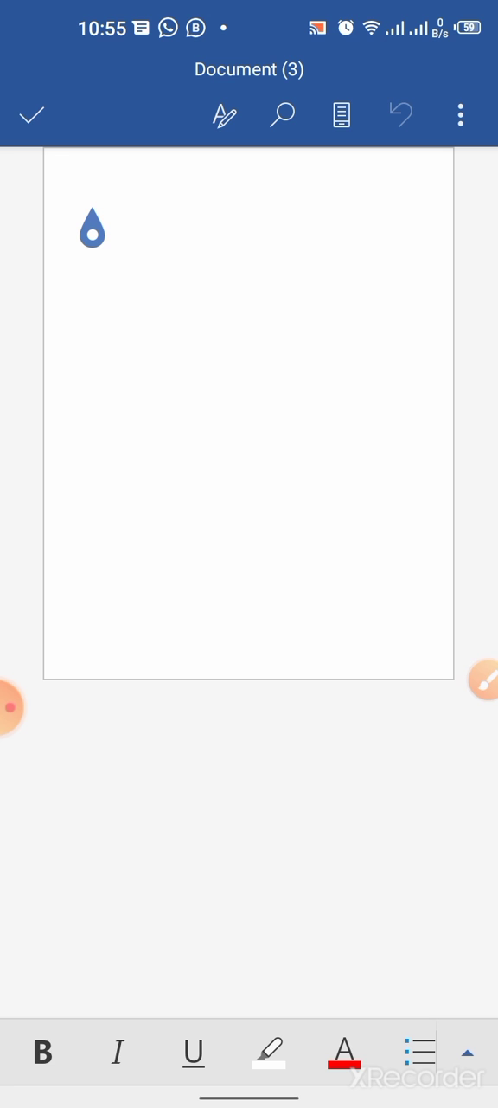
click(92, 199)
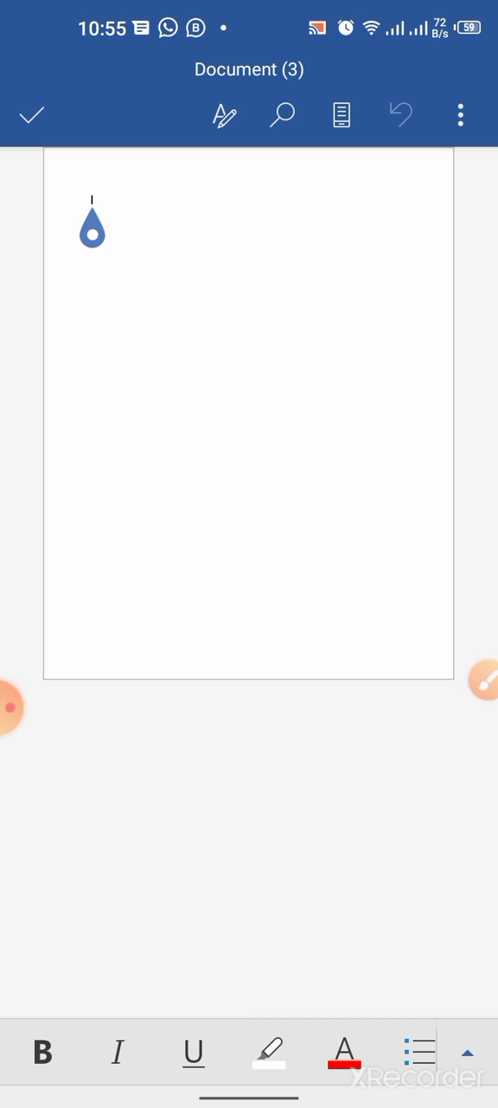
Expand the ribbon and switch from the Home tab to Insert
click(468, 1052)
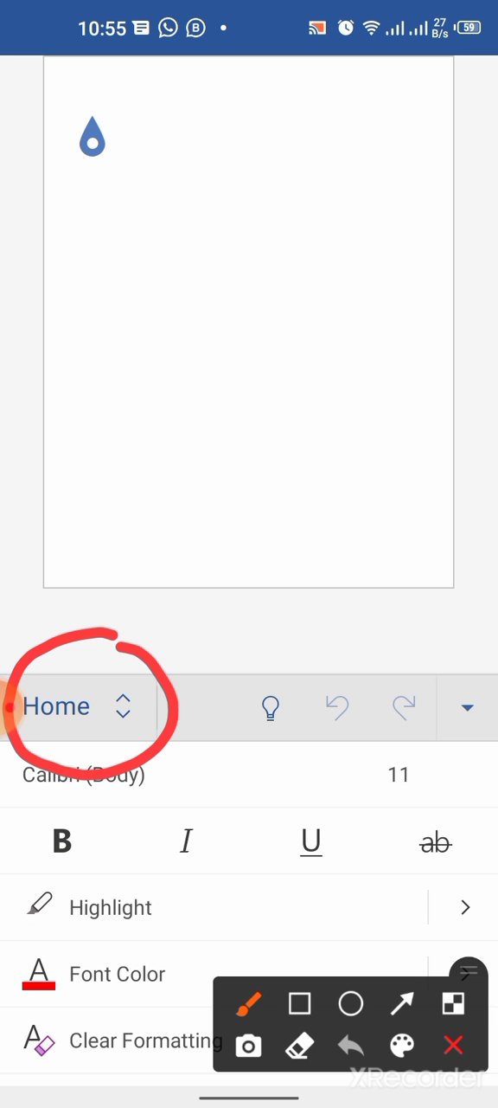
click(453, 1003)
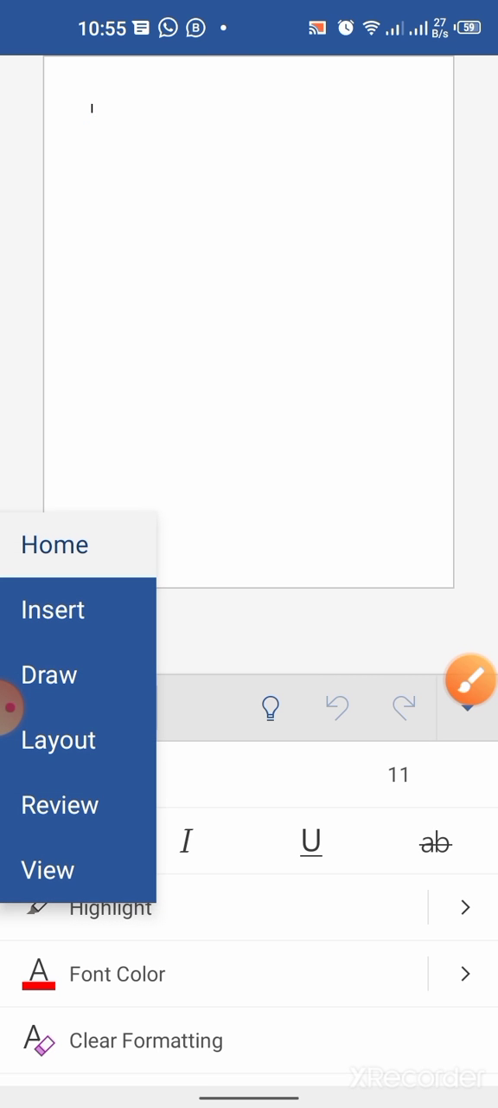
click(470, 679)
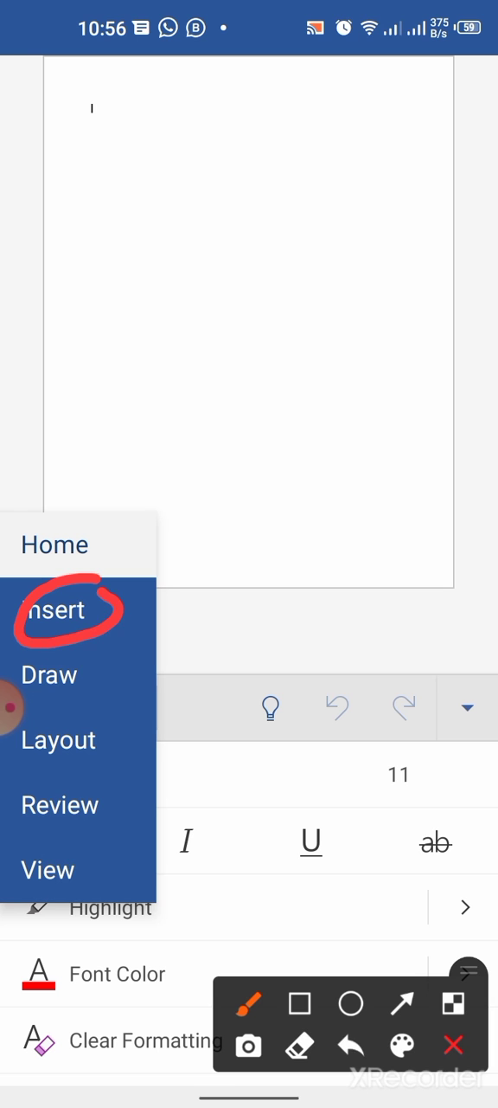
click(56, 609)
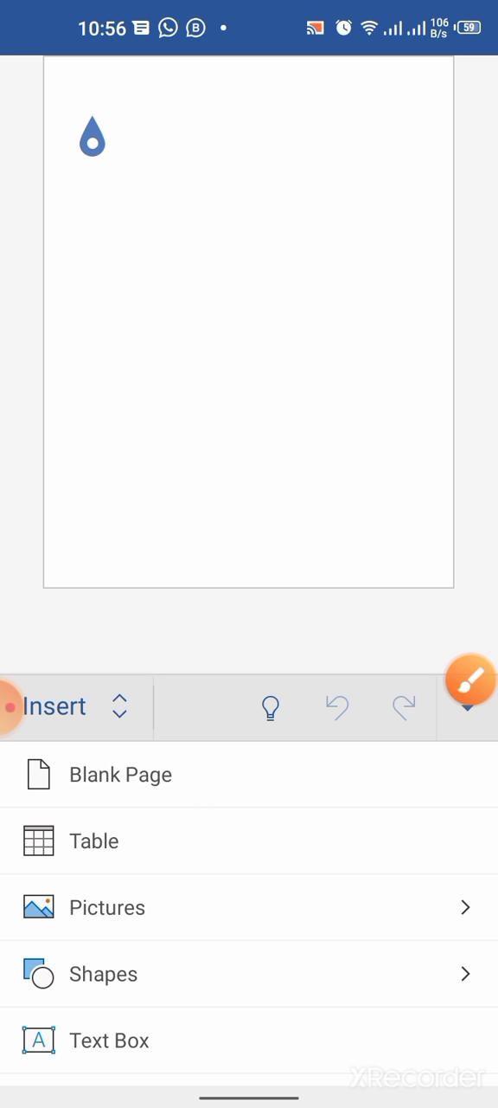
Insert Blank Page twice so the document reaches four empty pages
click(122, 774)
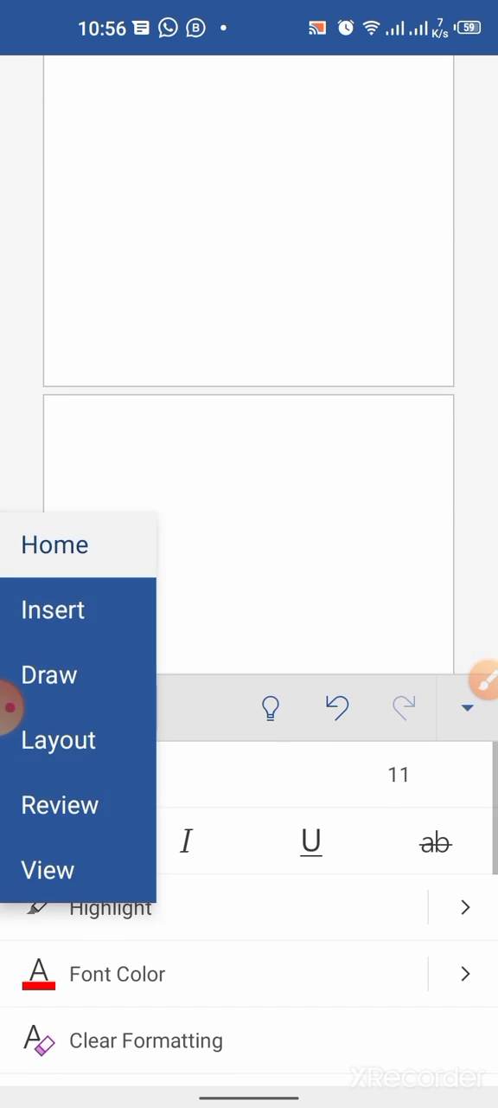
click(52, 609)
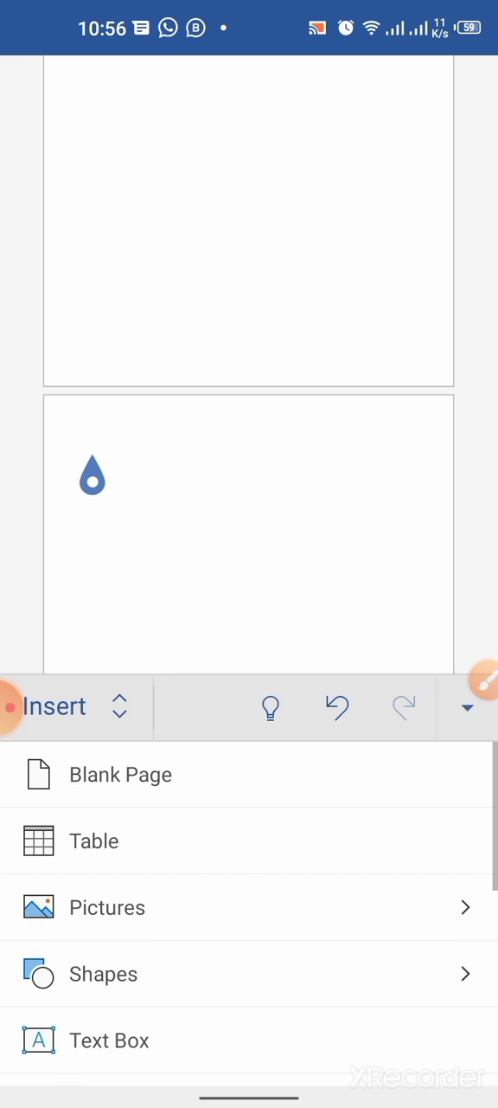
scroll(up, 3)
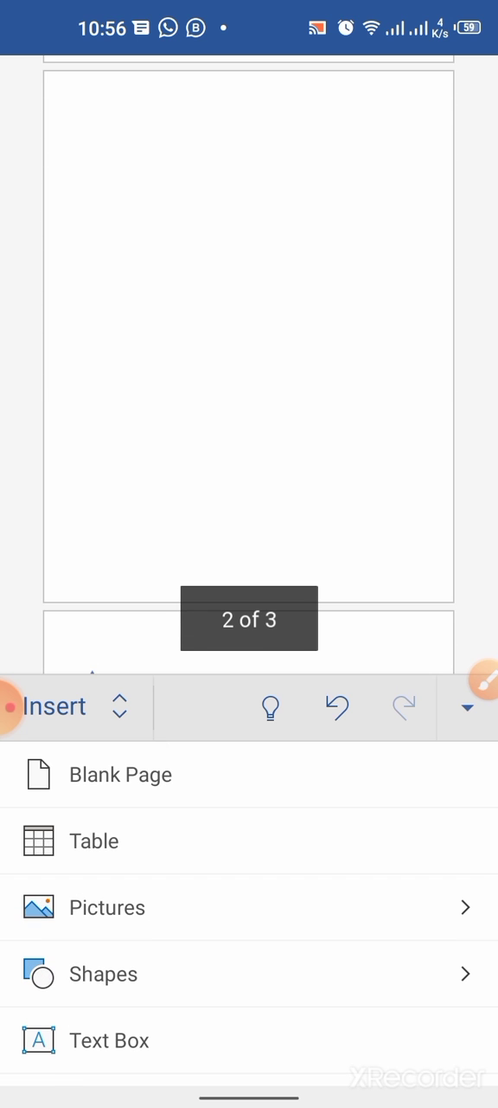
click(121, 774)
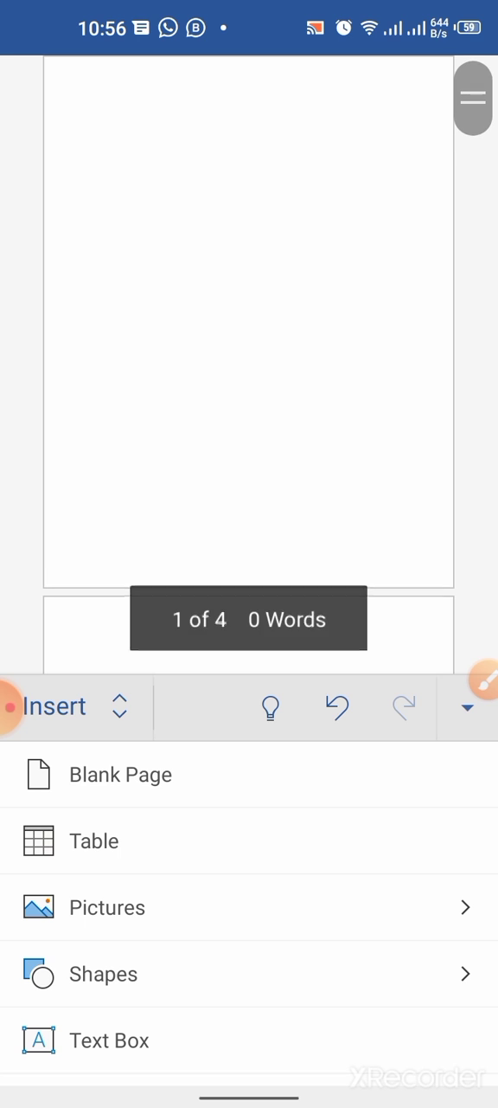